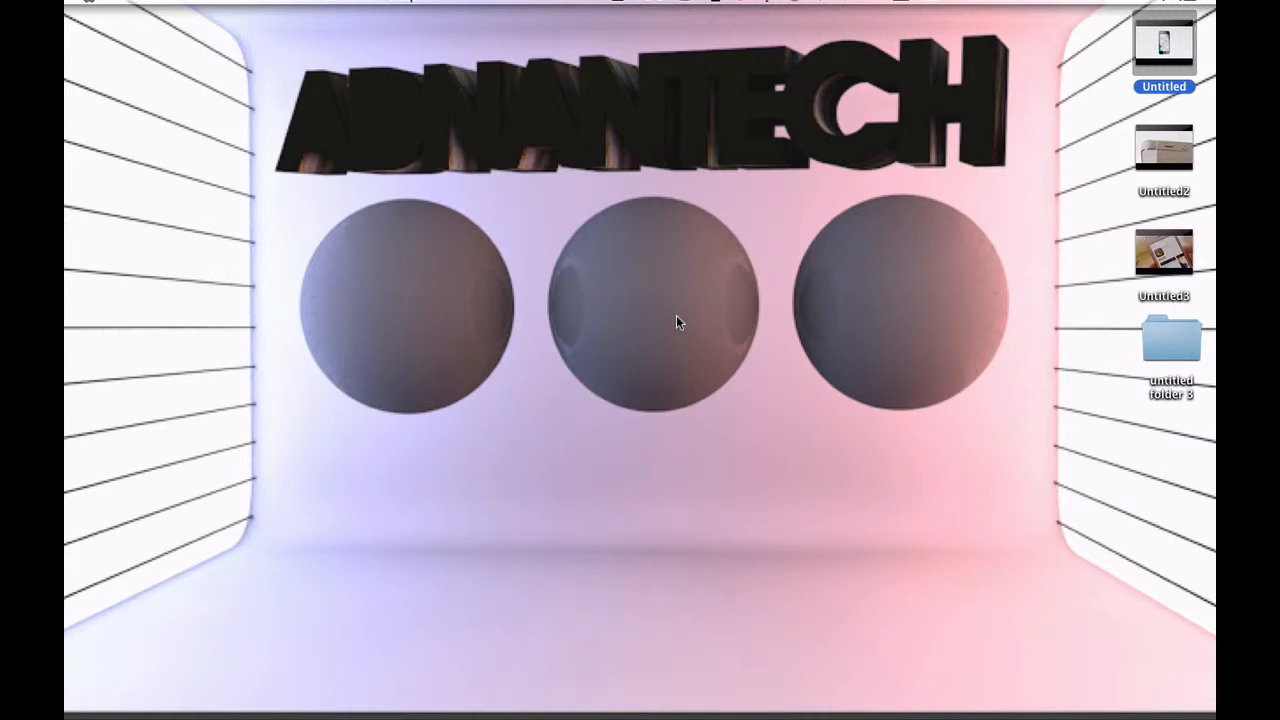
# Step: Preview the desktop image 'Untitled' showing the blue iPhone 5c home screen
pyautogui.doubleClick(1165, 45)
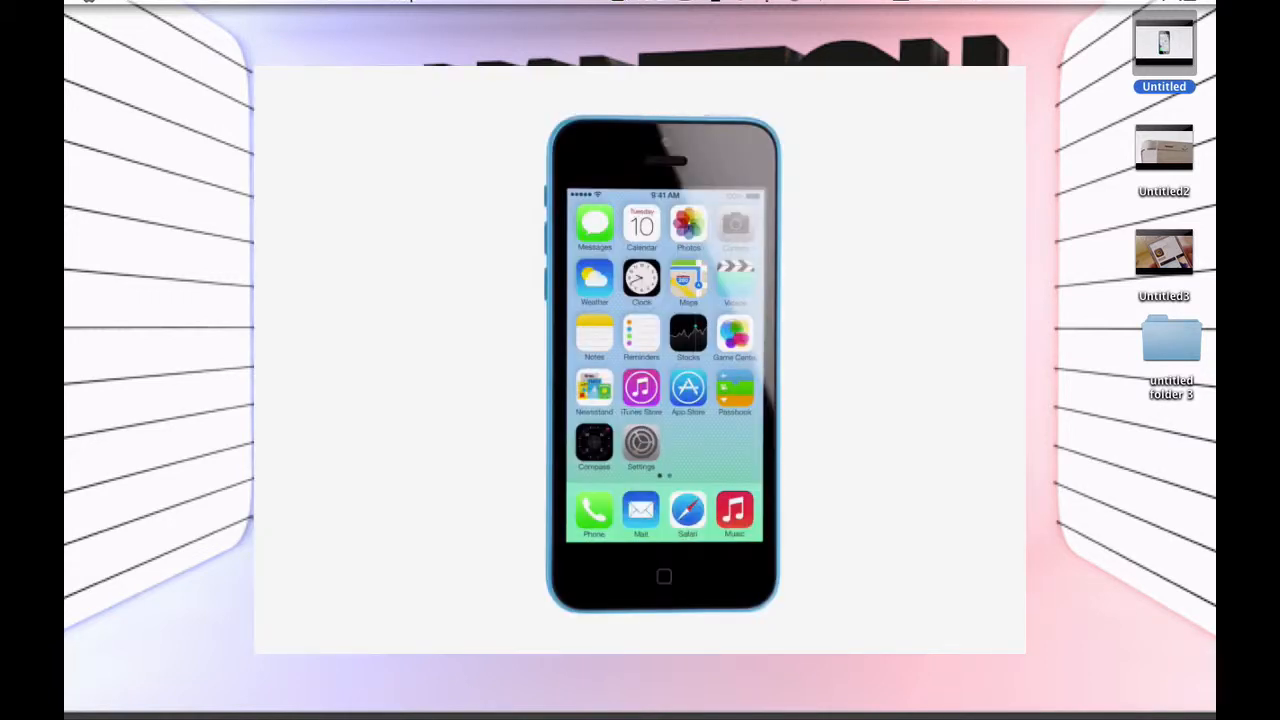